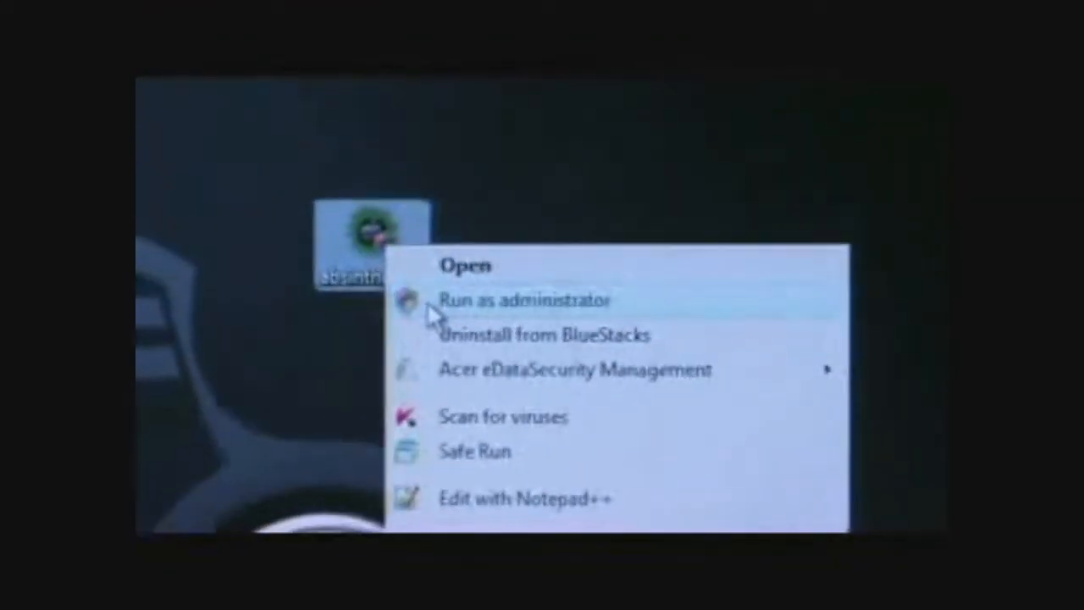
Launch Absinthe from the desktop with administrator rights.
{"action": "left_click", "coordinate": [525, 300]}
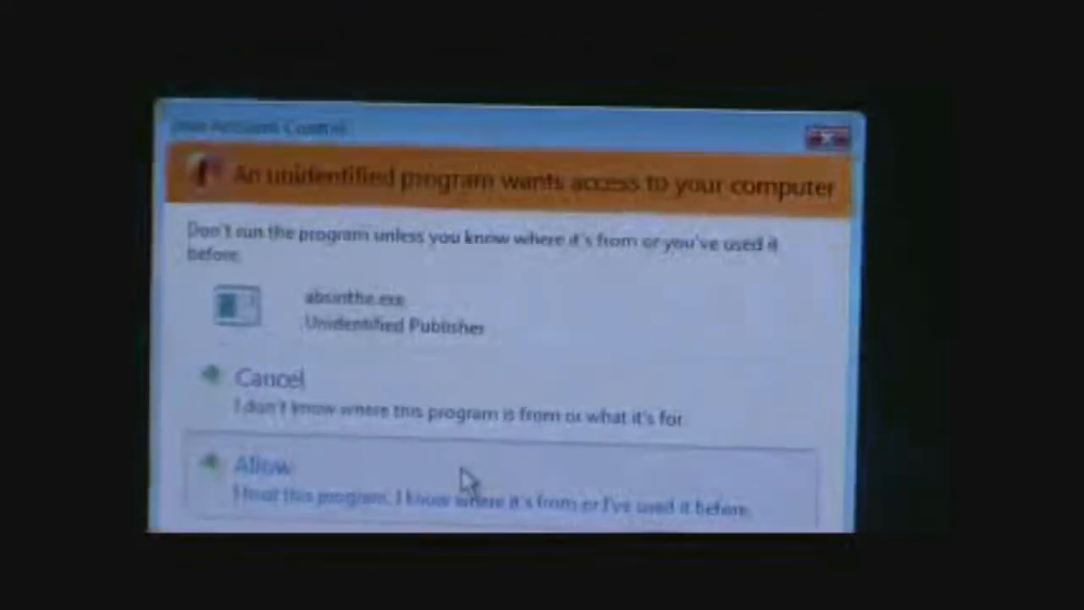
Allow Absinthe in the User Account Control prompt so it detects the iPhone 3GS.
{"action": "left_click", "coordinate": [264, 466]}
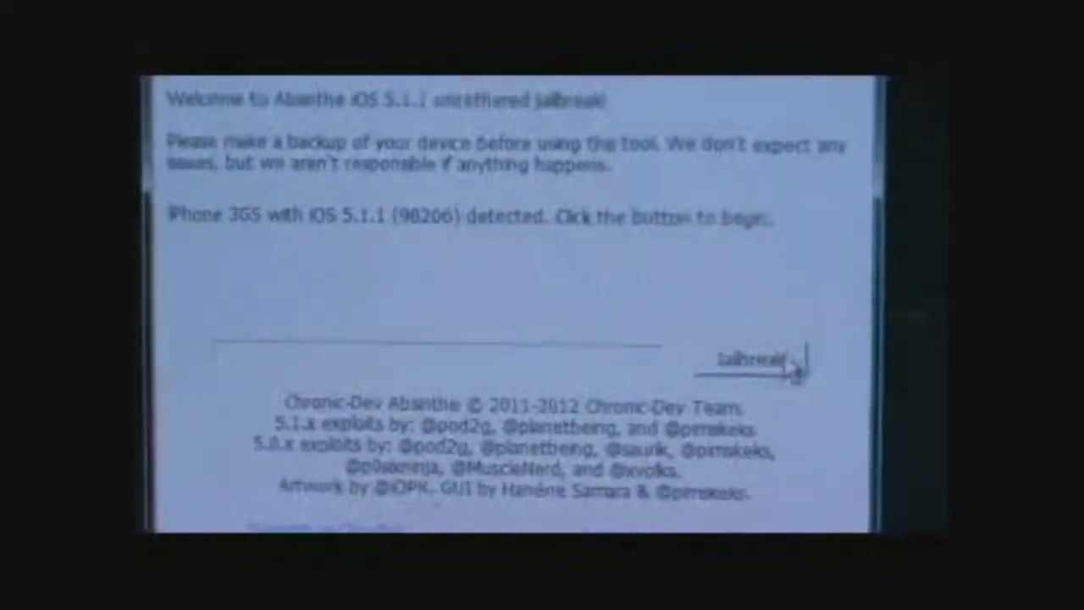
{"action": "left_click", "coordinate": [752, 356]}
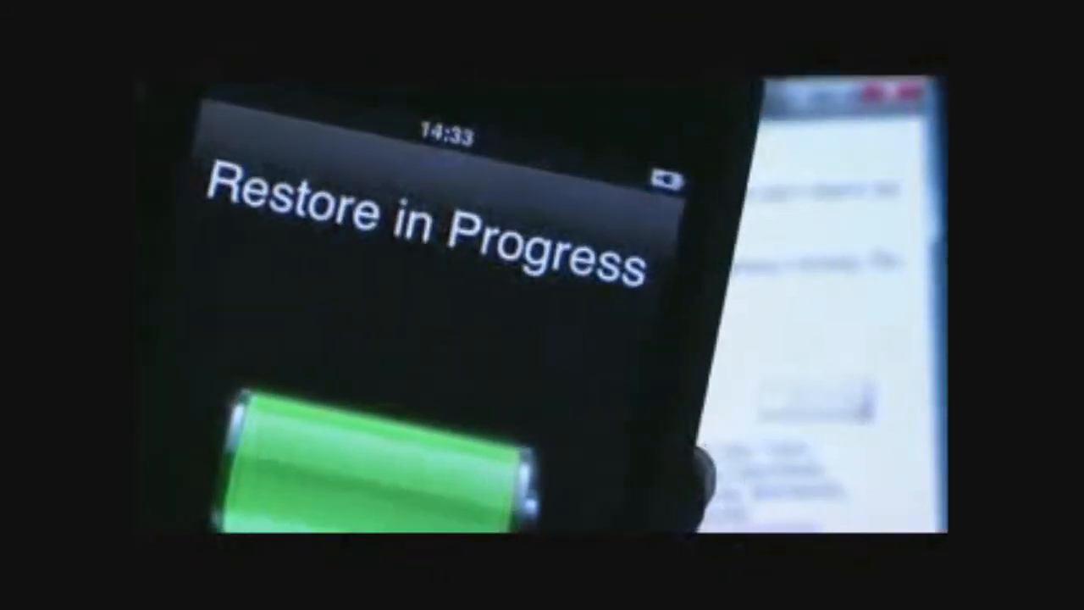